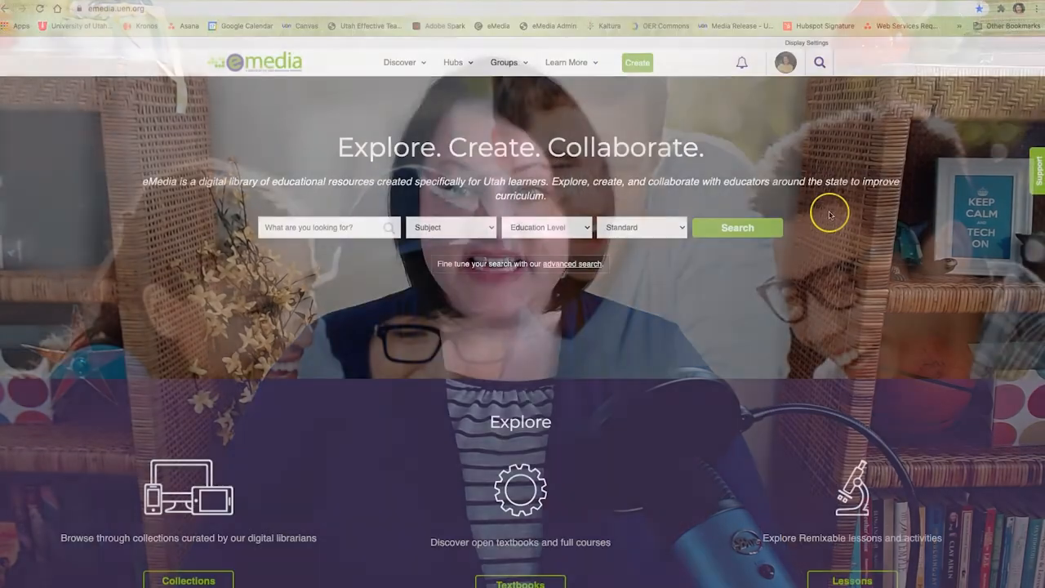
# Open and close the help and support feedback form and the quick site search
pyautogui.click(784, 63)
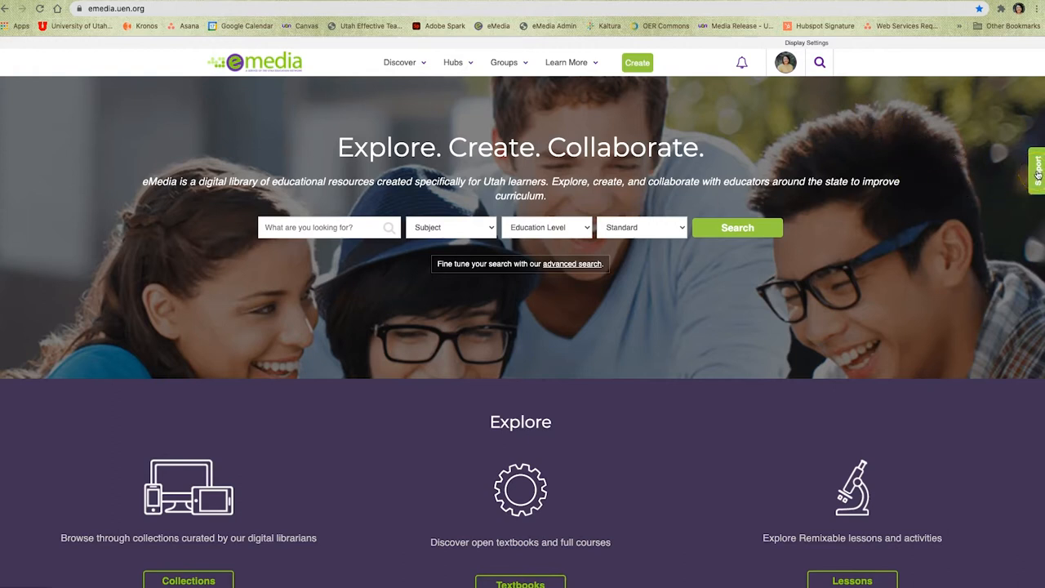
pyautogui.click(1037, 171)
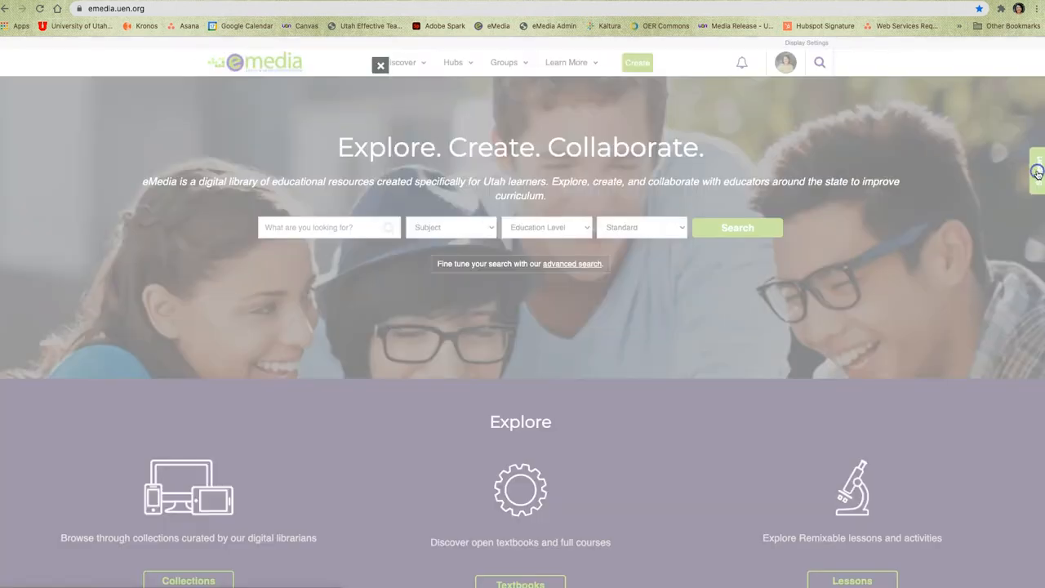
pyautogui.click(1037, 172)
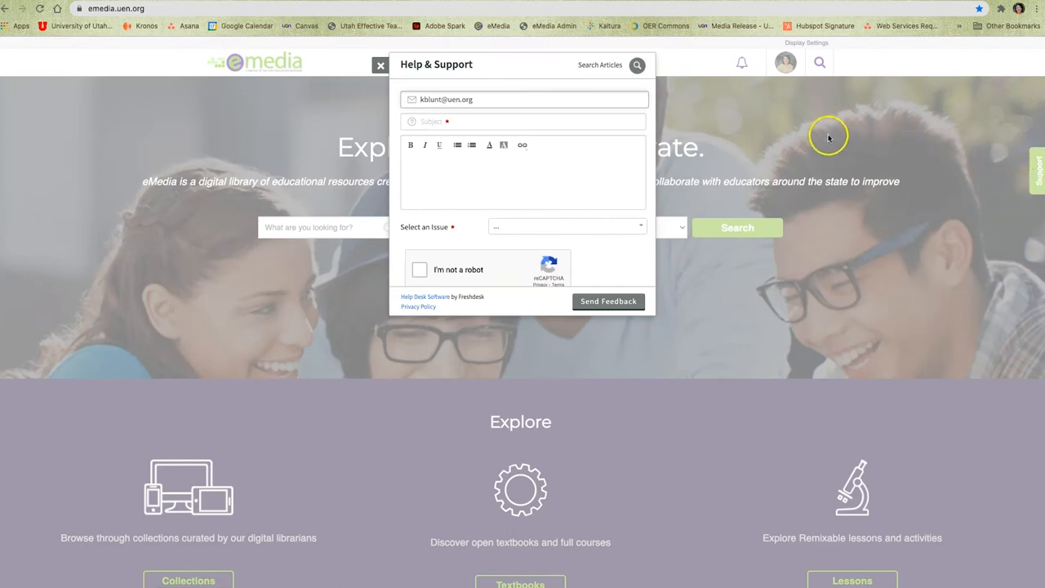
pyautogui.click(381, 65)
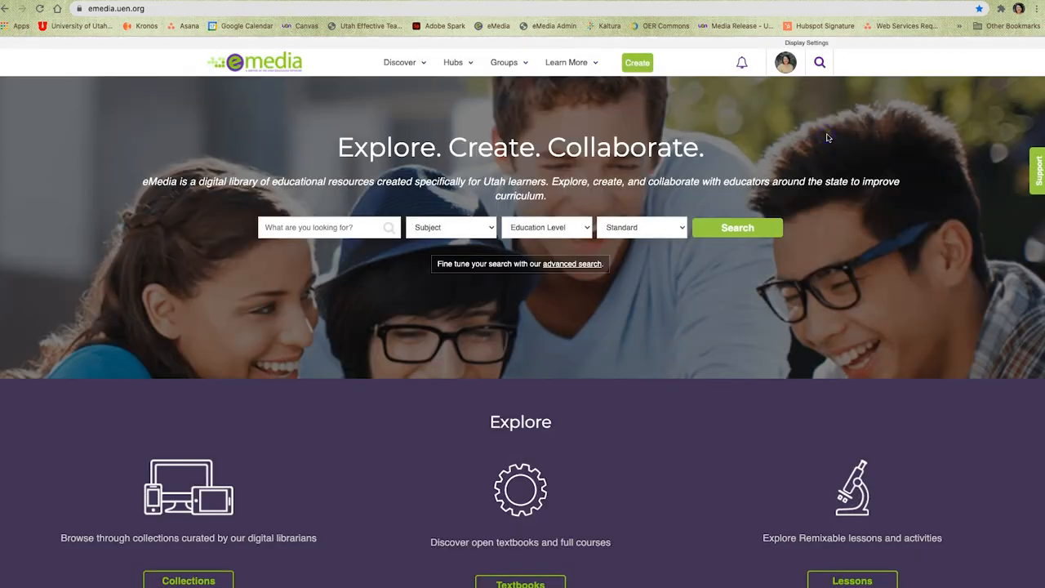
pyautogui.click(819, 62)
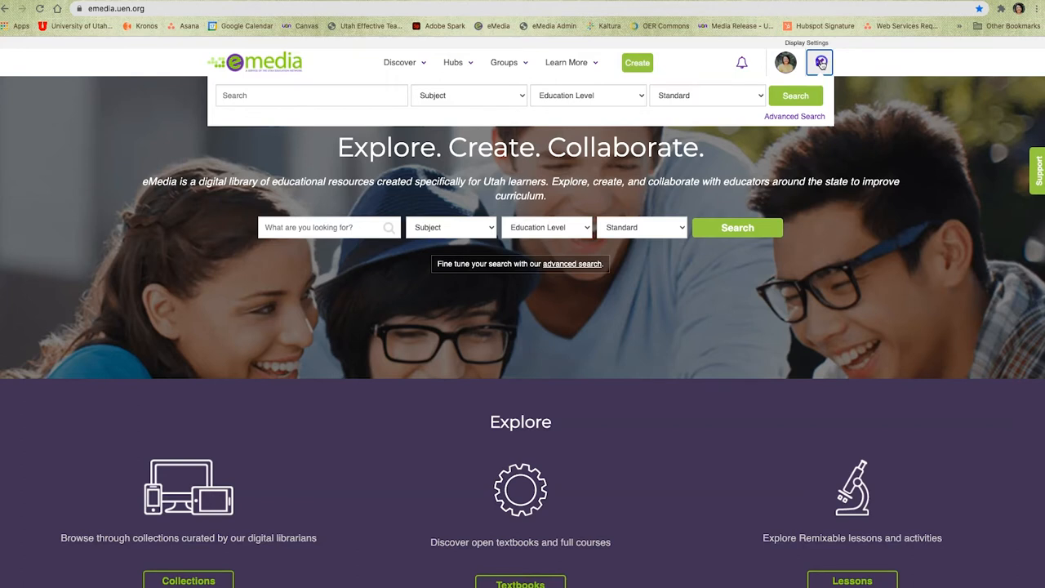
pyautogui.click(819, 62)
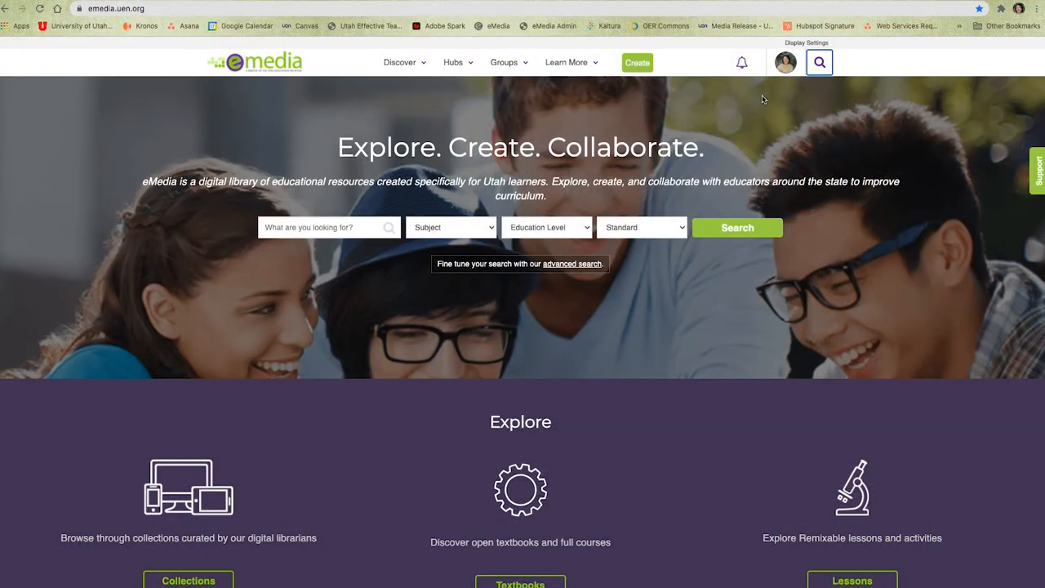
pyautogui.moveTo(700, 97)
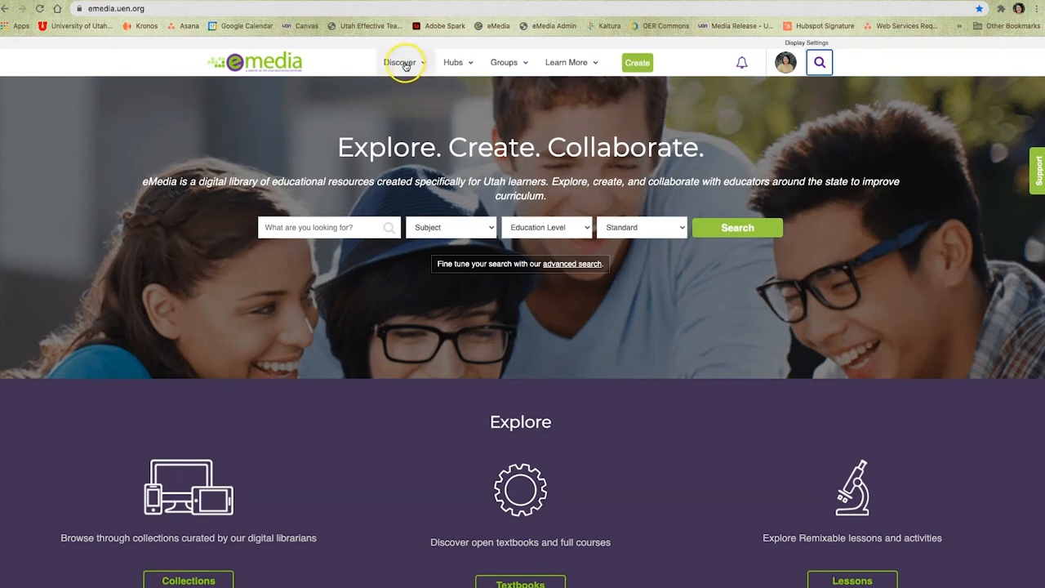
# Go to Discover > Collections and browse the Our Featured Topics grid
pyautogui.click(400, 62)
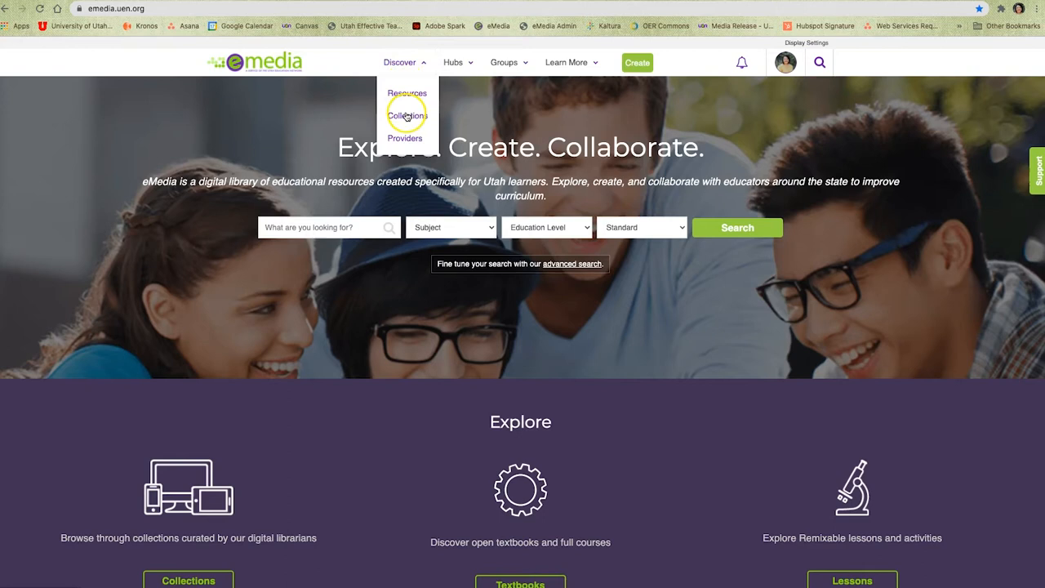
pyautogui.click(407, 114)
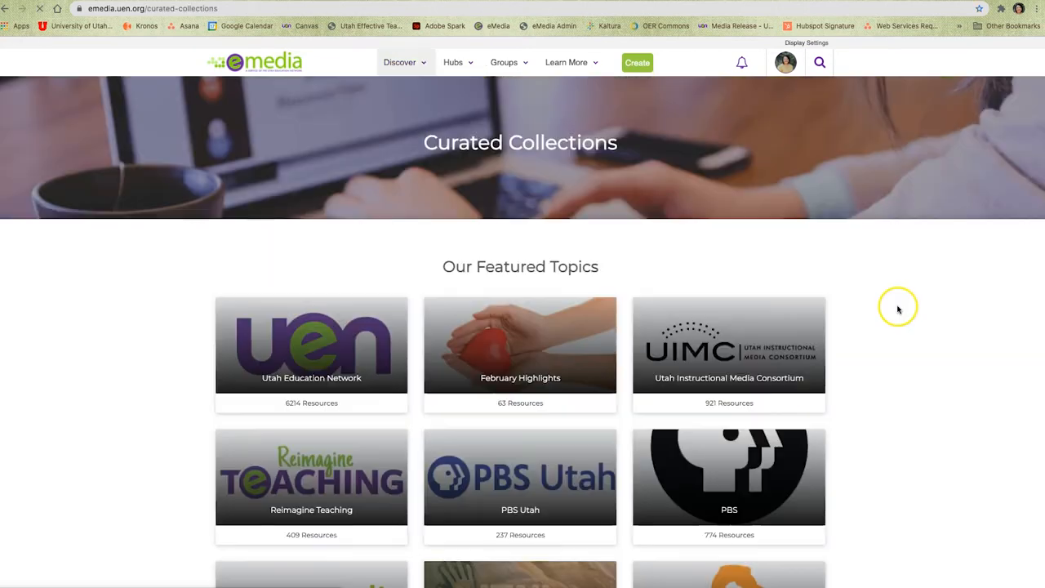
pyautogui.scroll(-3)
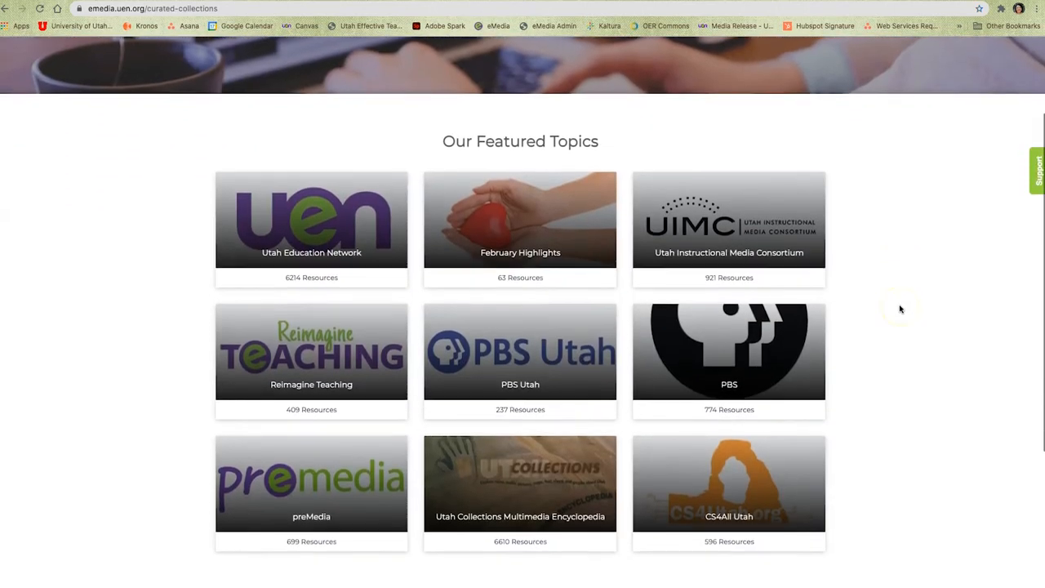
pyautogui.scroll(-3)
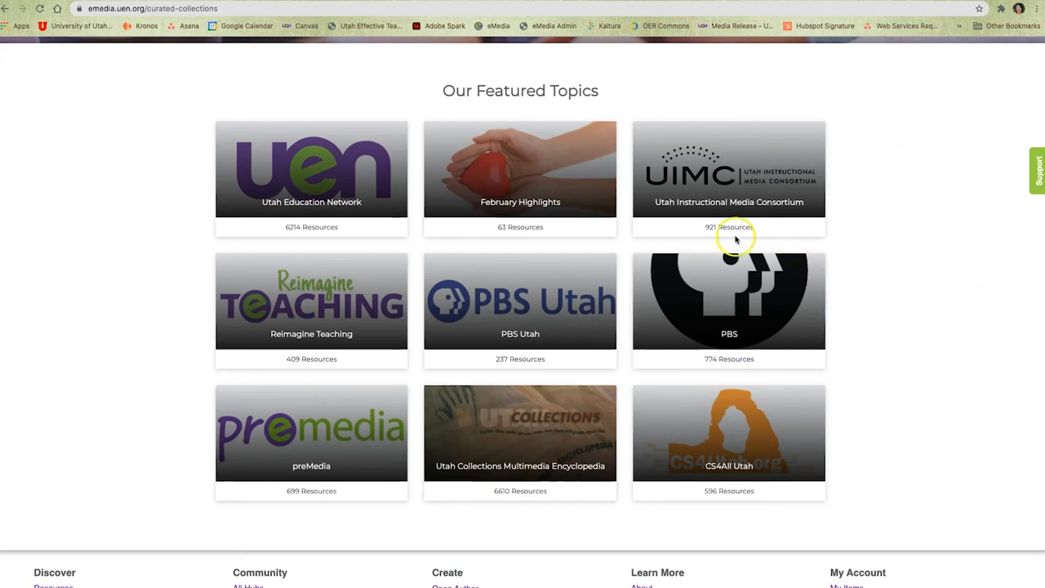
pyautogui.moveTo(524, 172)
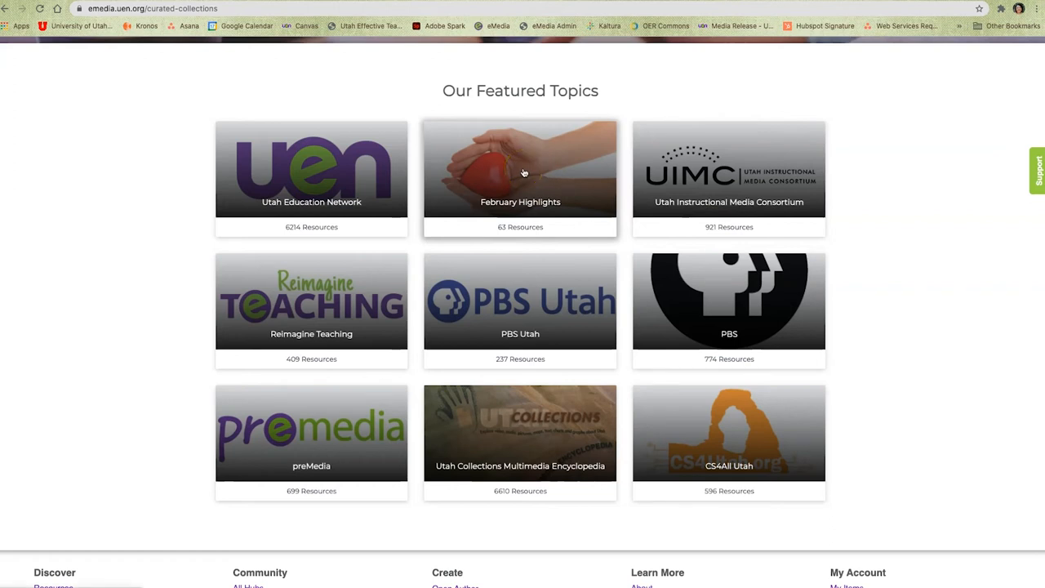
# Open the February Highlights tile and scroll through its 63 affiliated resources
pyautogui.click(520, 169)
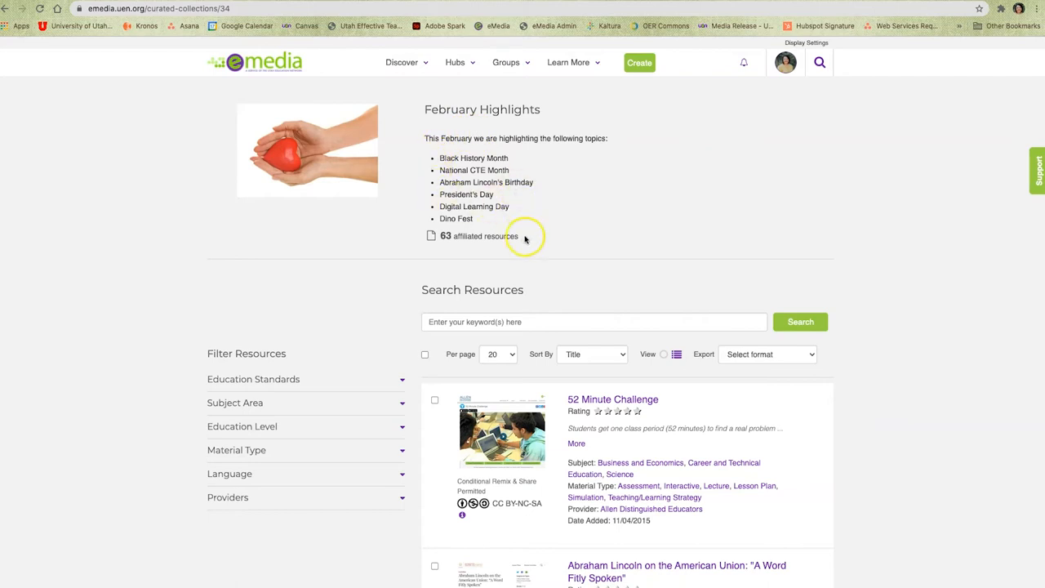
pyautogui.moveTo(522, 240)
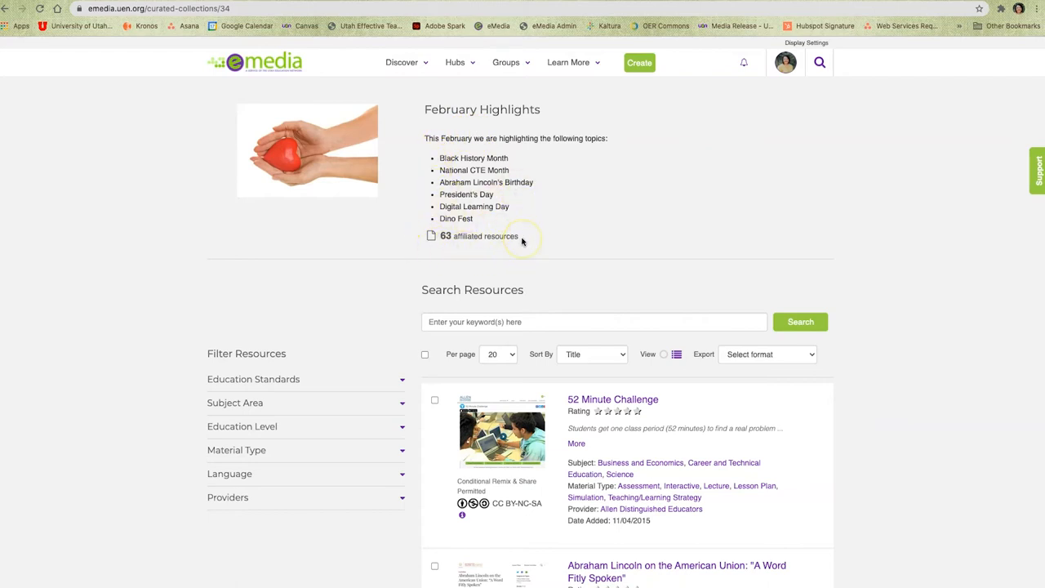
pyautogui.scroll(-3)
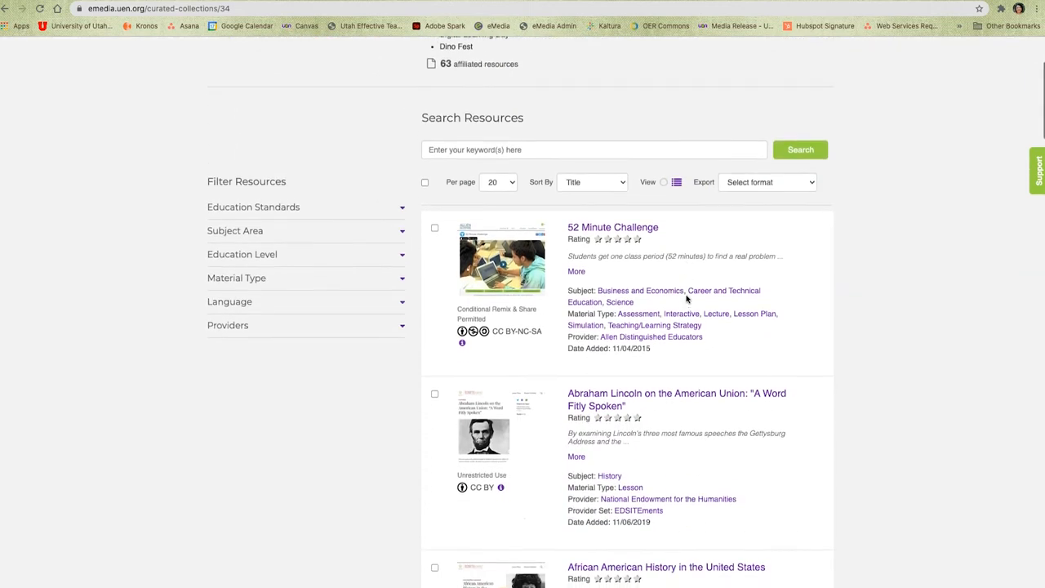
pyautogui.scroll(-3)
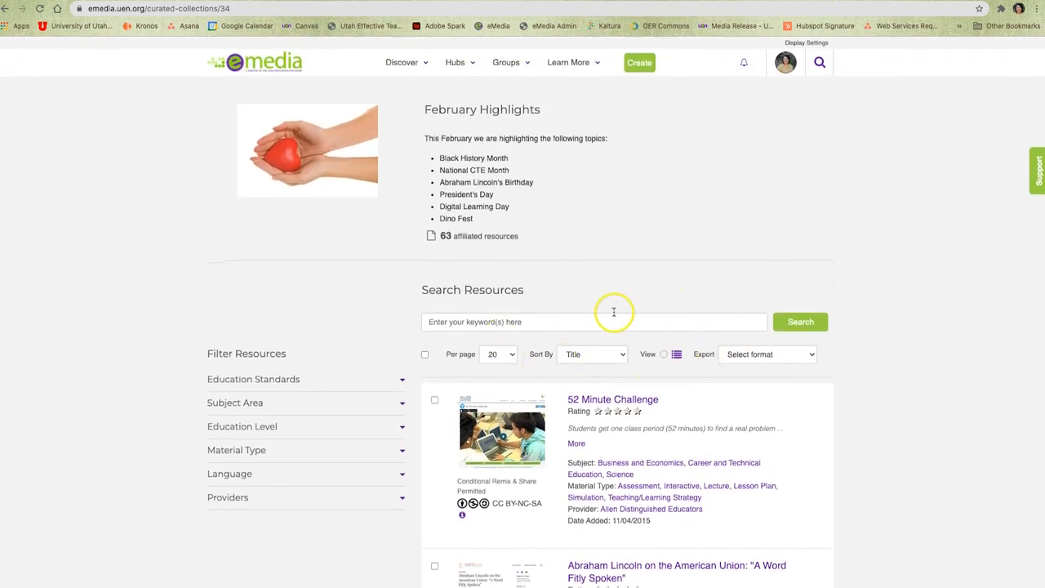
pyautogui.moveTo(329, 397)
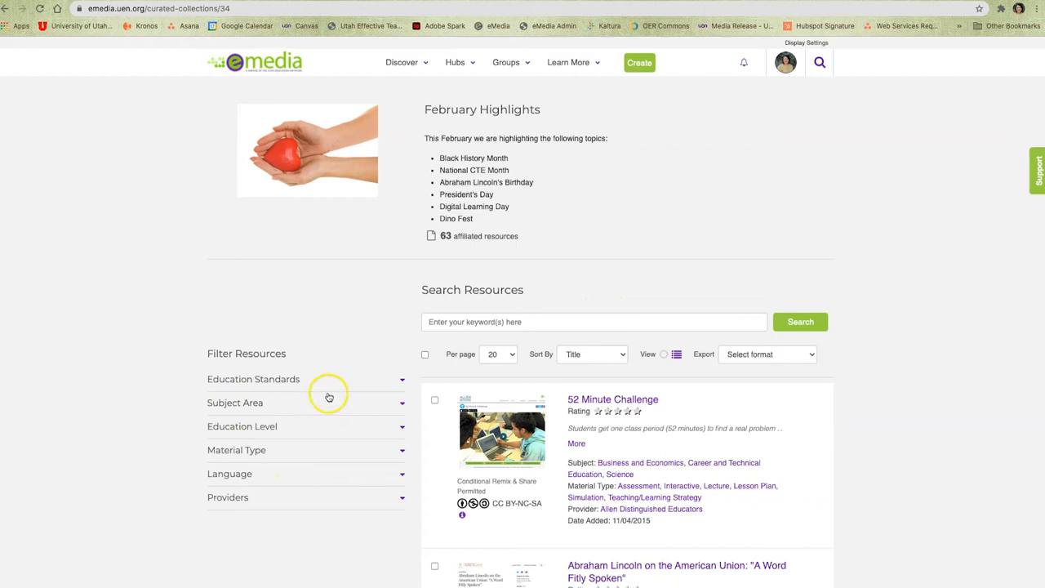
pyautogui.moveTo(192, 353)
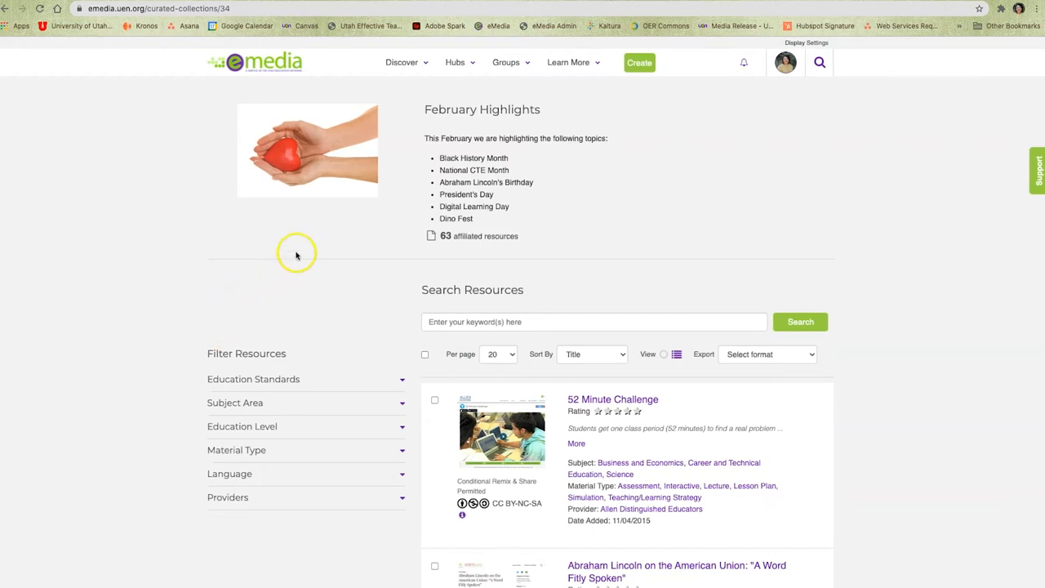
pyautogui.moveTo(455, 62)
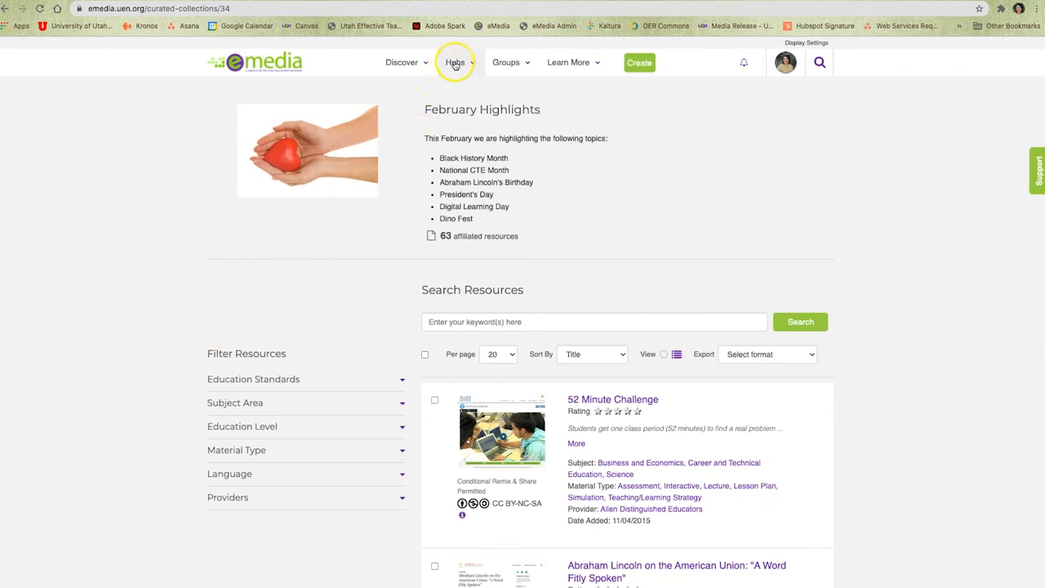
# Choose All Hubs from the Hubs menu to view the Discover Our Network Hubs page
pyautogui.click(455, 62)
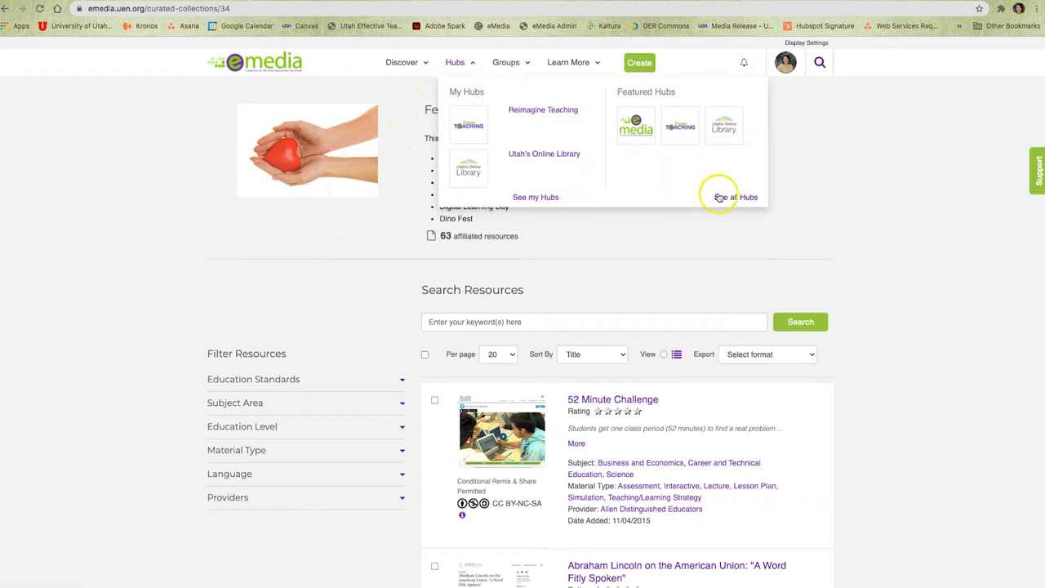
pyautogui.click(735, 197)
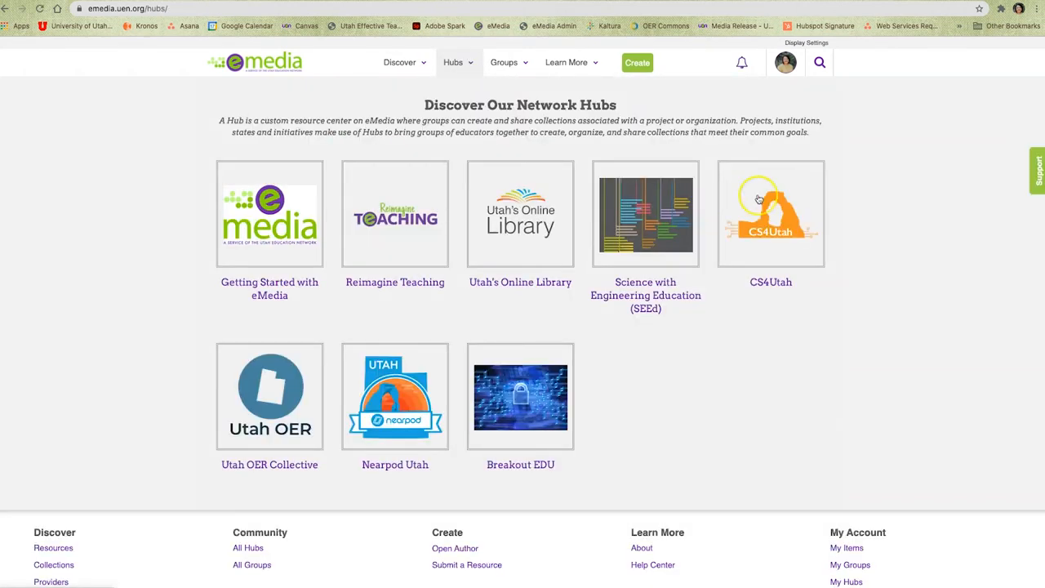
pyautogui.moveTo(833, 199)
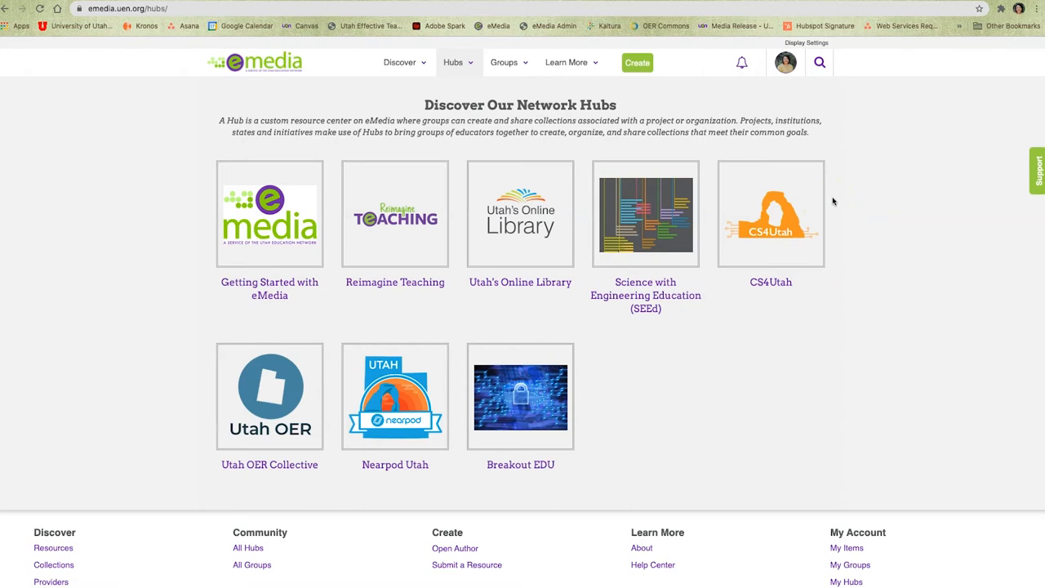
pyautogui.moveTo(525, 219)
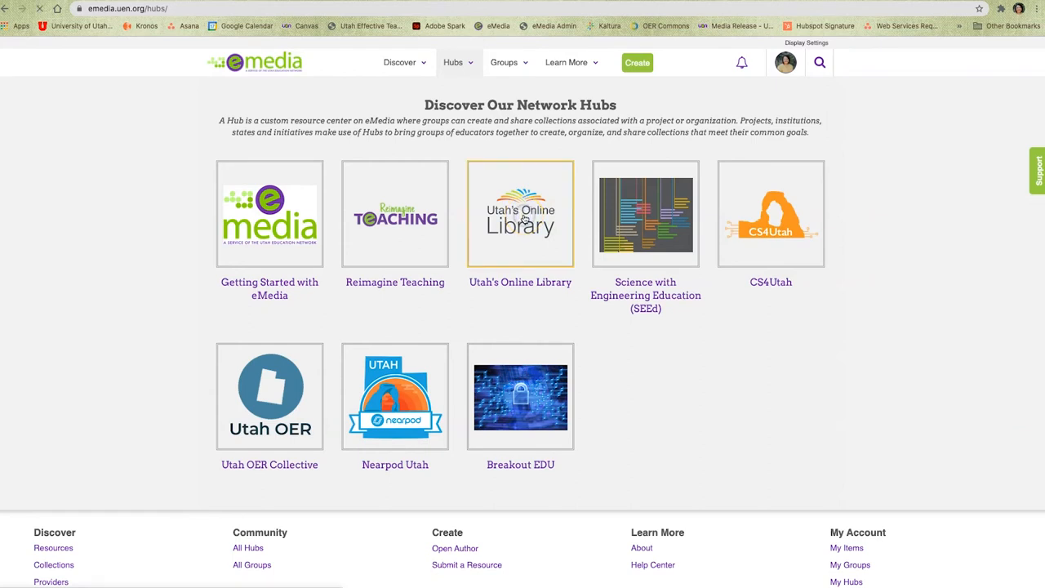
# Open the Utah's Online Library hub, jump to Top Resources, then return to the top
pyautogui.click(520, 214)
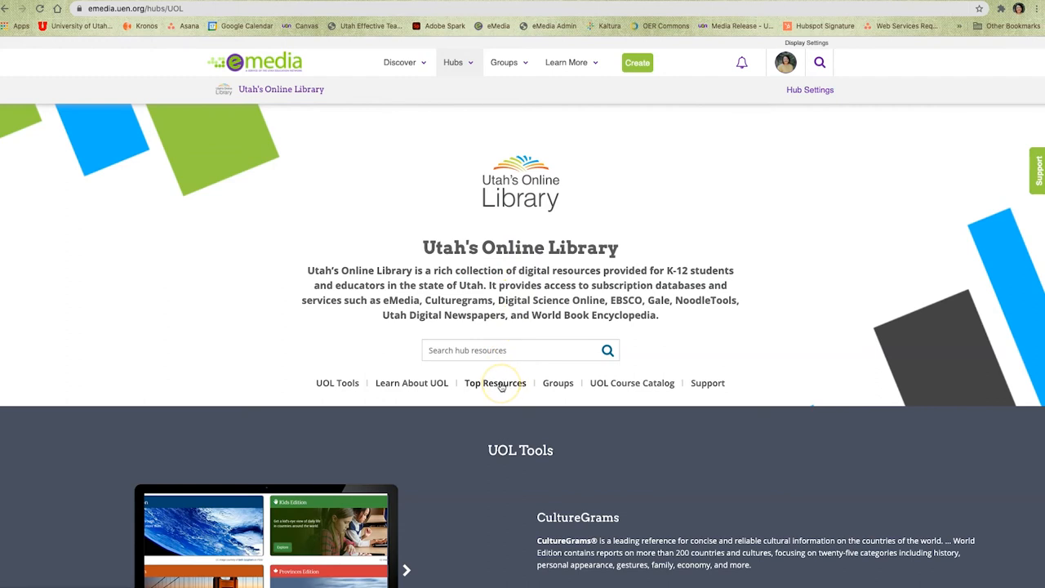
pyautogui.click(494, 383)
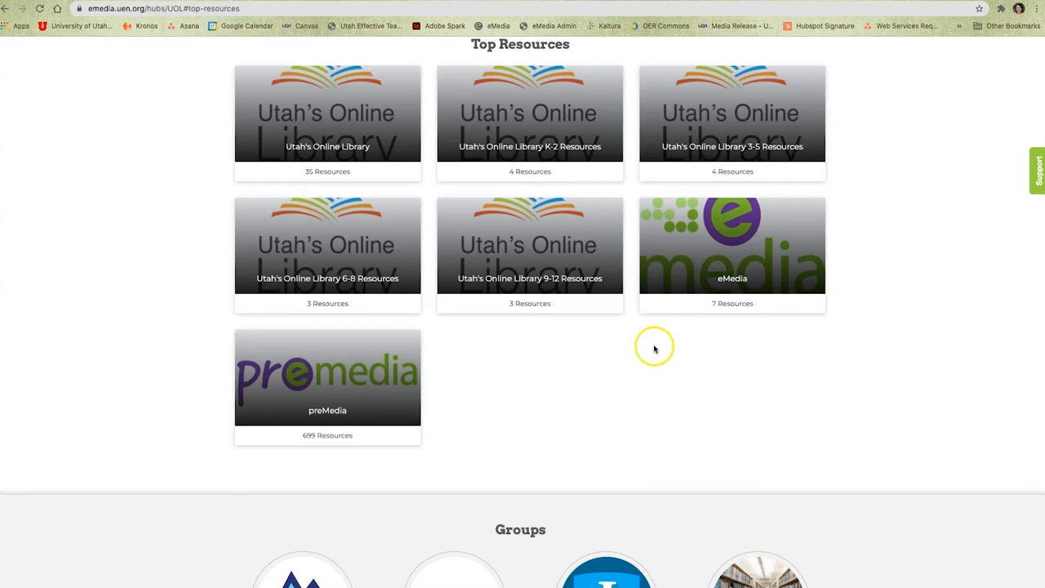
pyautogui.moveTo(914, 165)
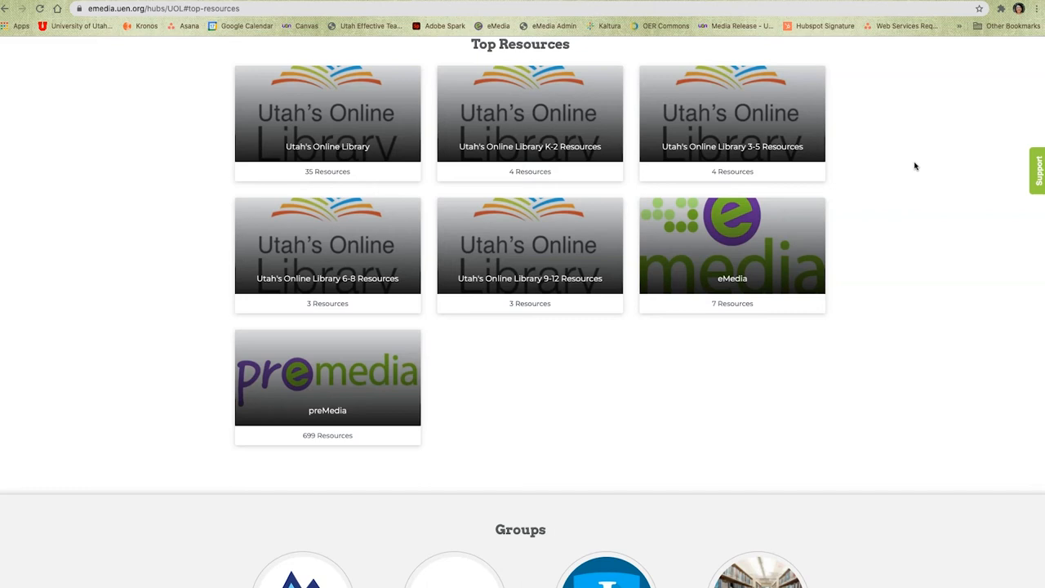
pyautogui.scroll(3)
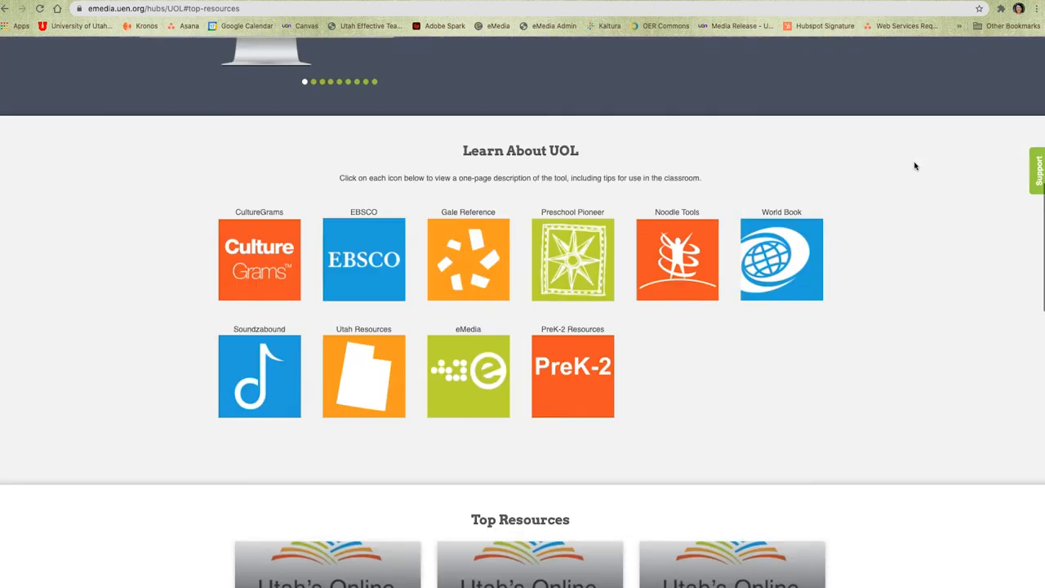
pyautogui.scroll(3)
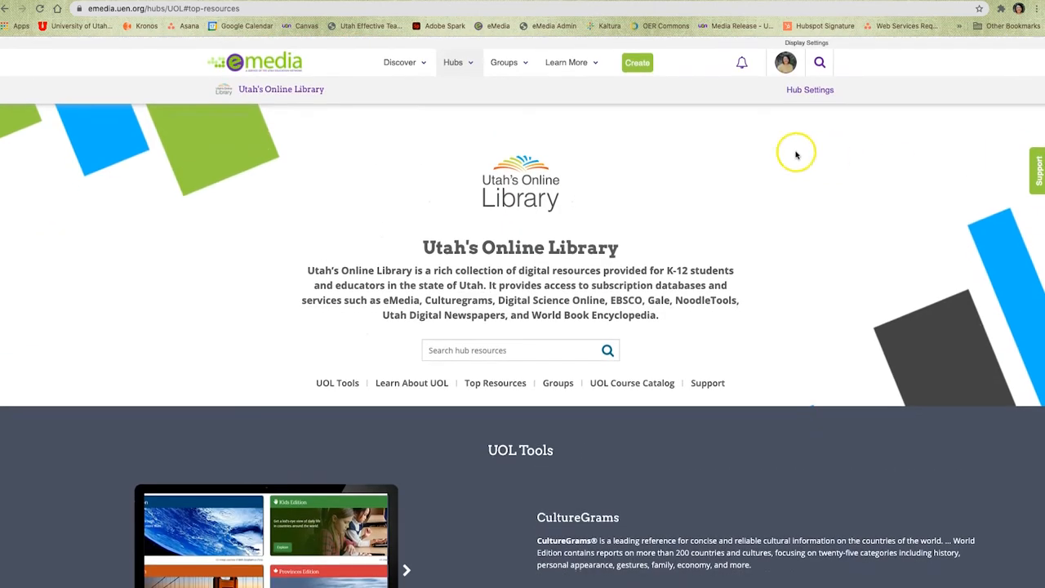
pyautogui.moveTo(457, 128)
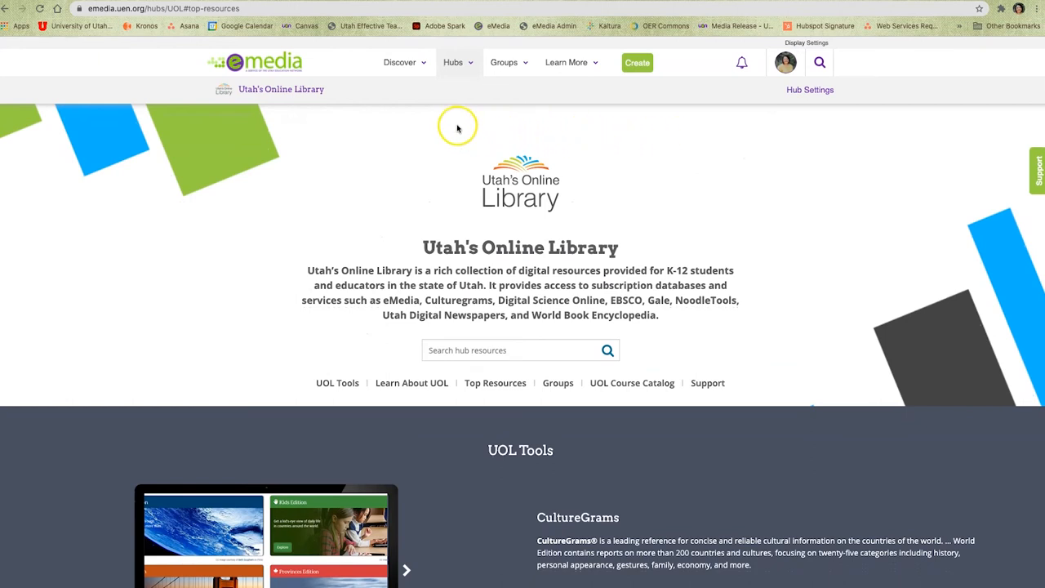
pyautogui.moveTo(417, 119)
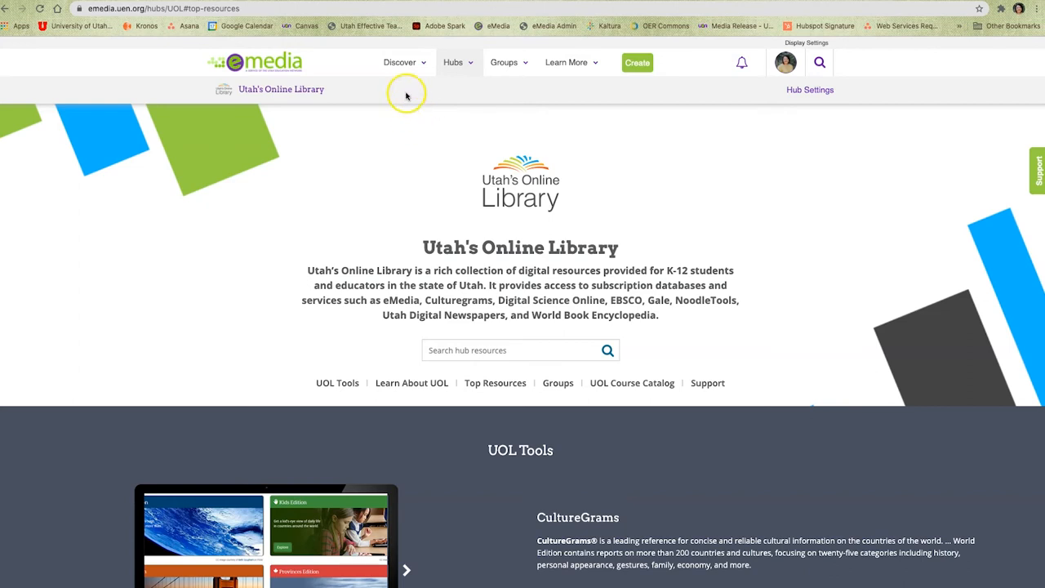
pyautogui.moveTo(401, 62)
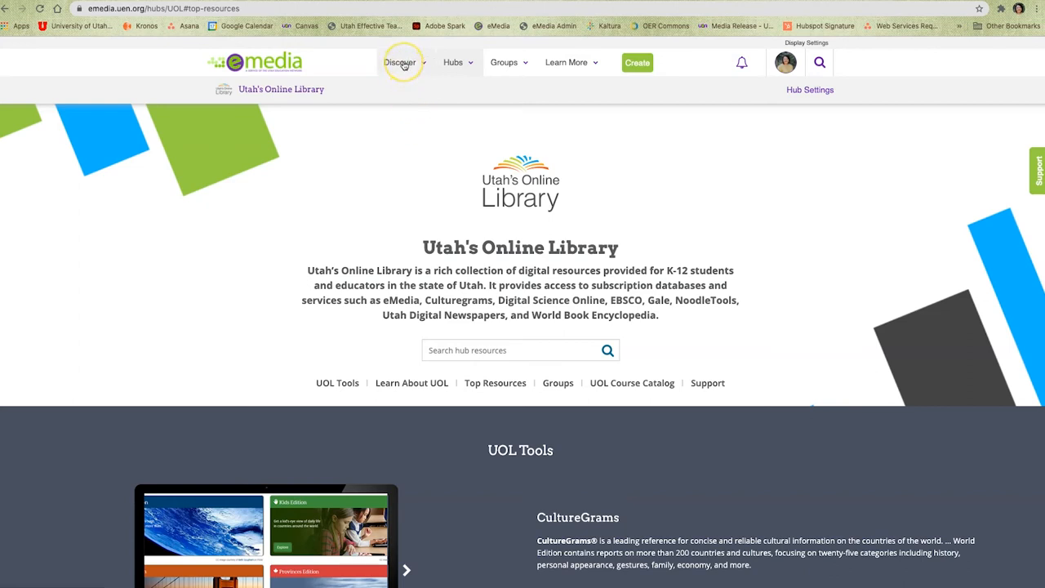
# Pick Folger Shakespeare Library from the Discover > Providers directory and browse its 19 resources
pyautogui.click(400, 62)
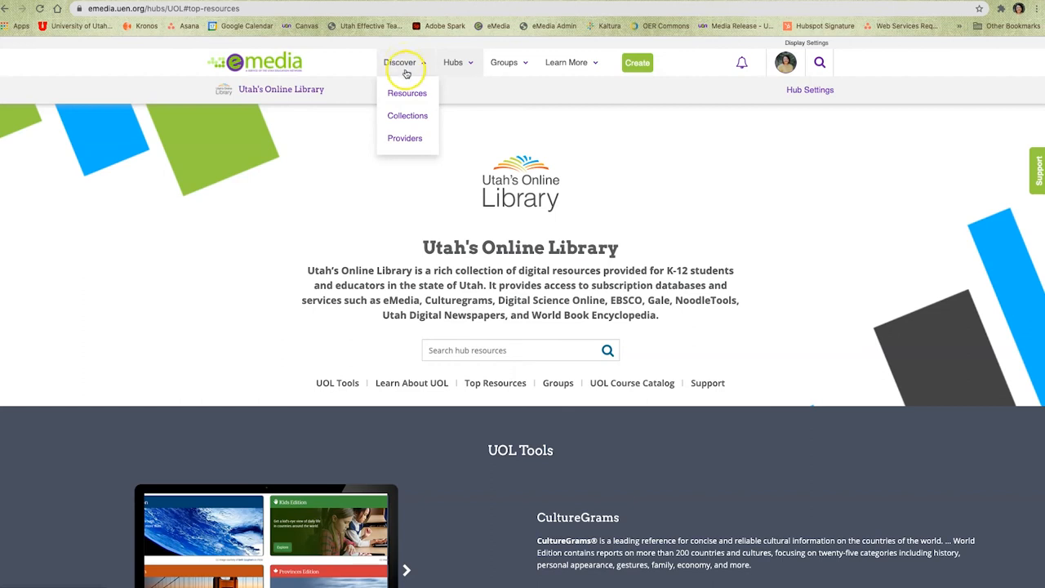
pyautogui.click(404, 138)
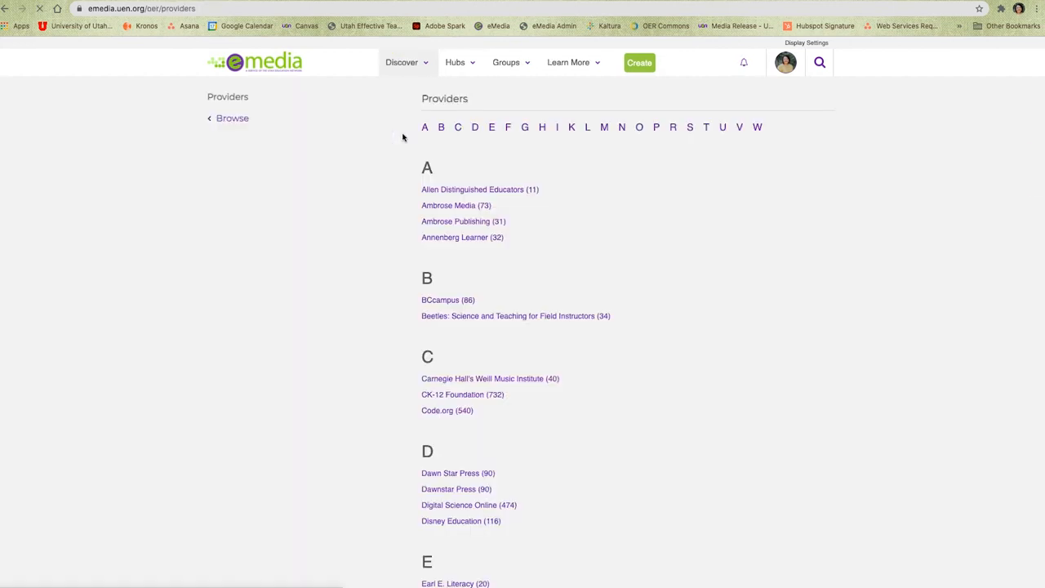
pyautogui.moveTo(593, 295)
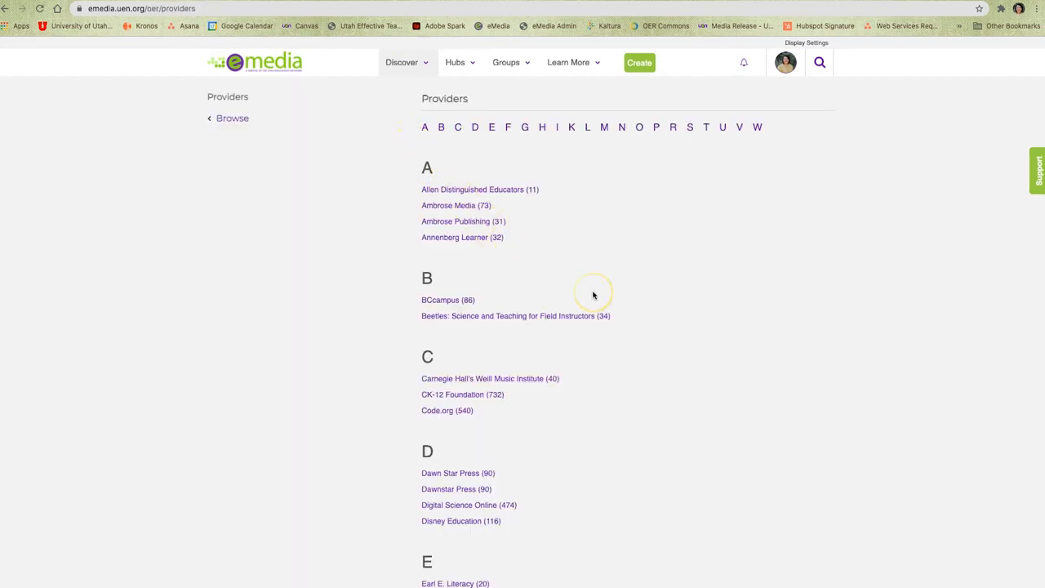
pyautogui.scroll(-3)
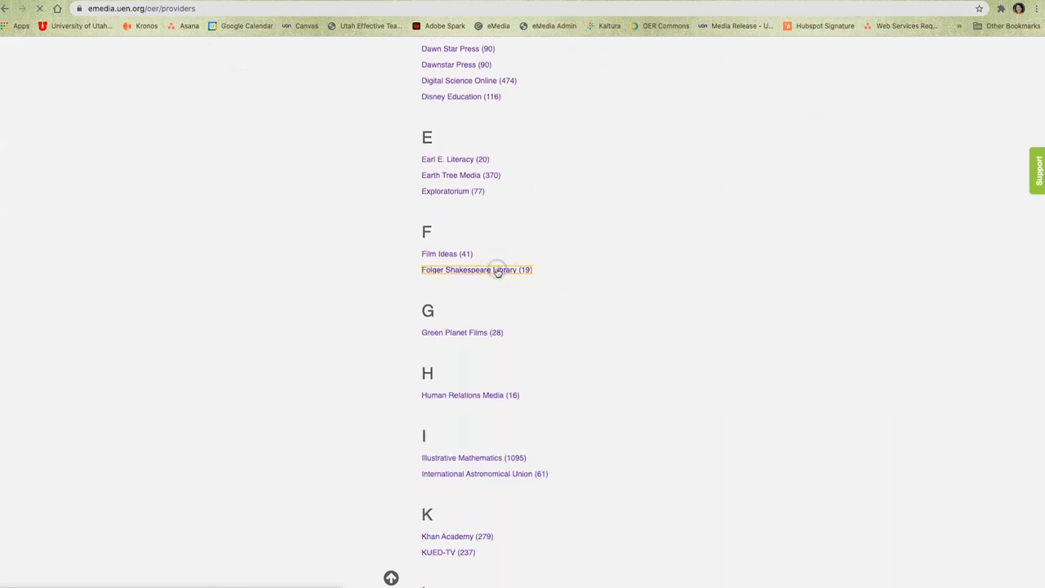
pyautogui.click(476, 270)
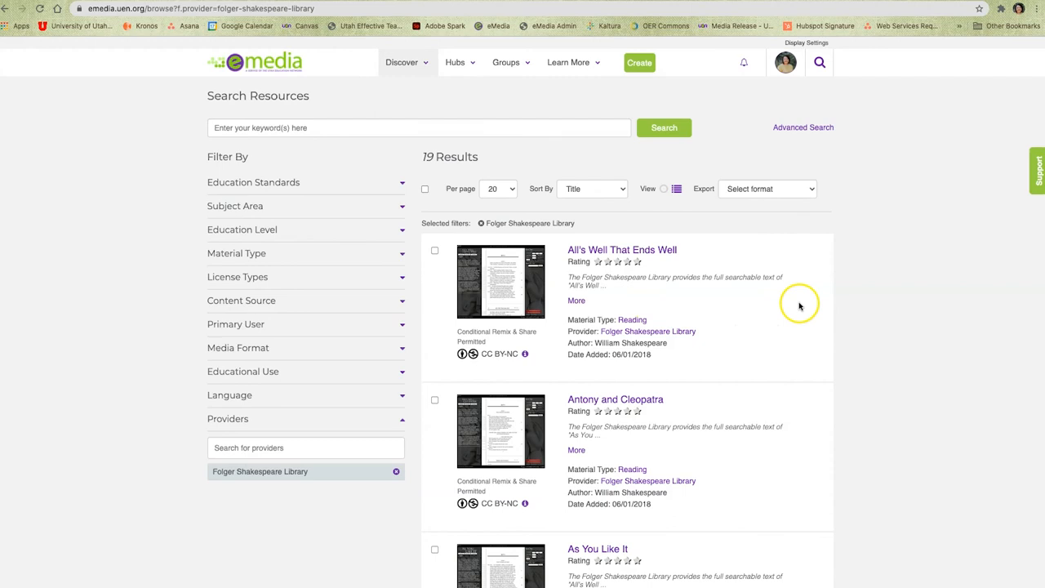
pyautogui.scroll(-3)
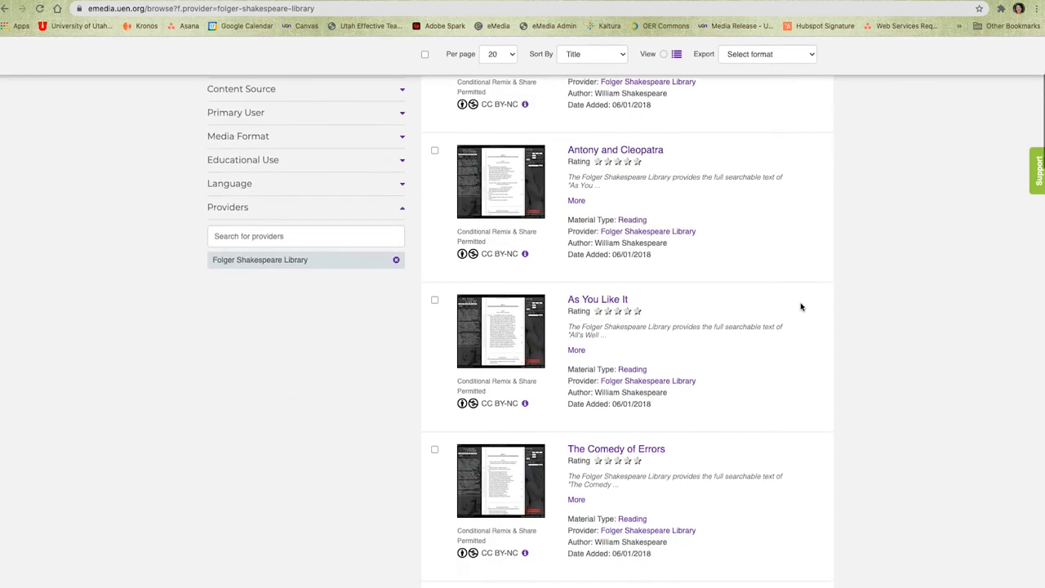
pyautogui.scroll(-3)
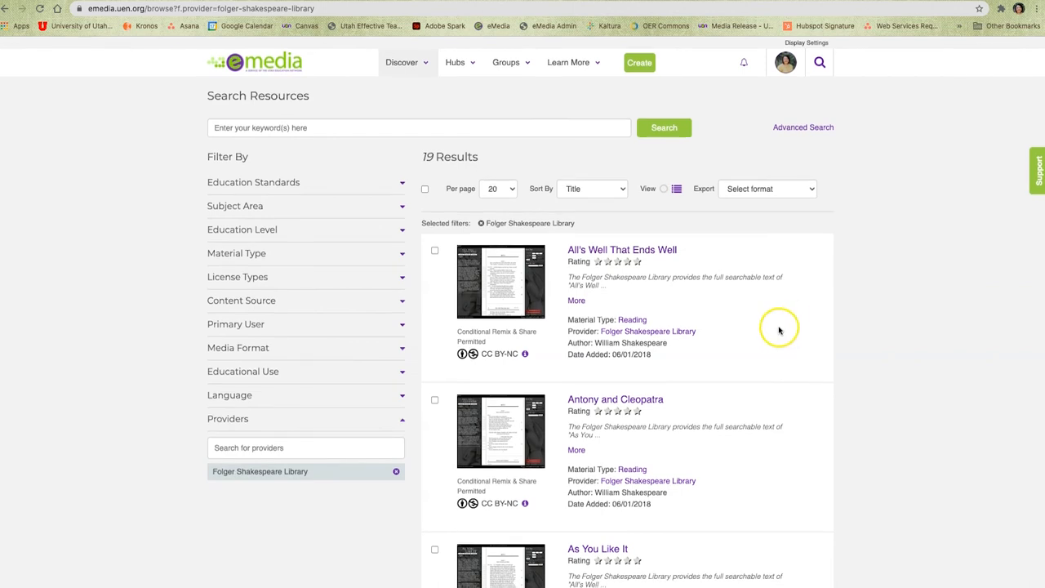
# Open All's Well That Ends Well from the results and scroll down to its Tags
pyautogui.click(621, 249)
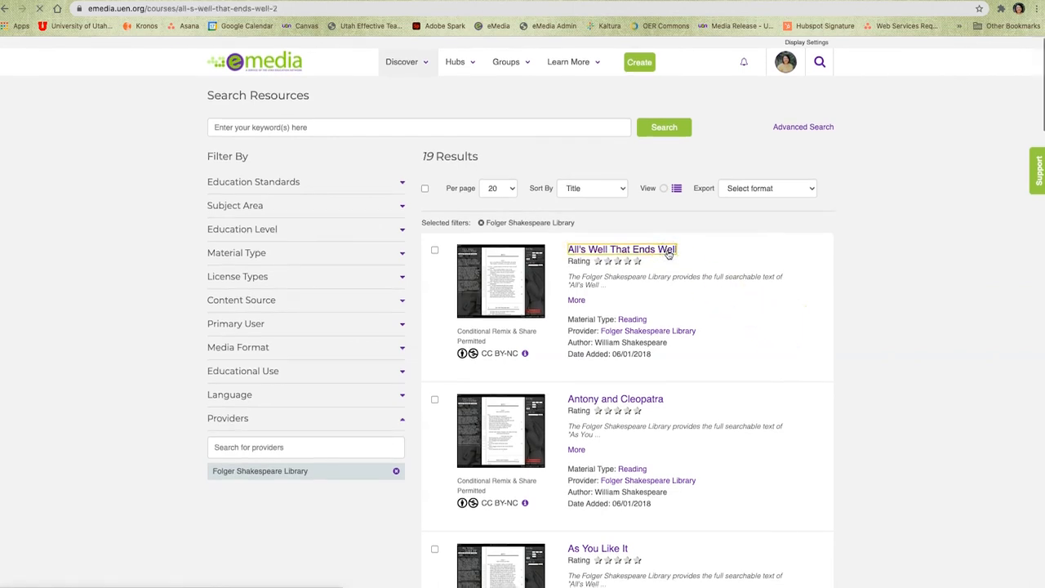
pyautogui.click(621, 249)
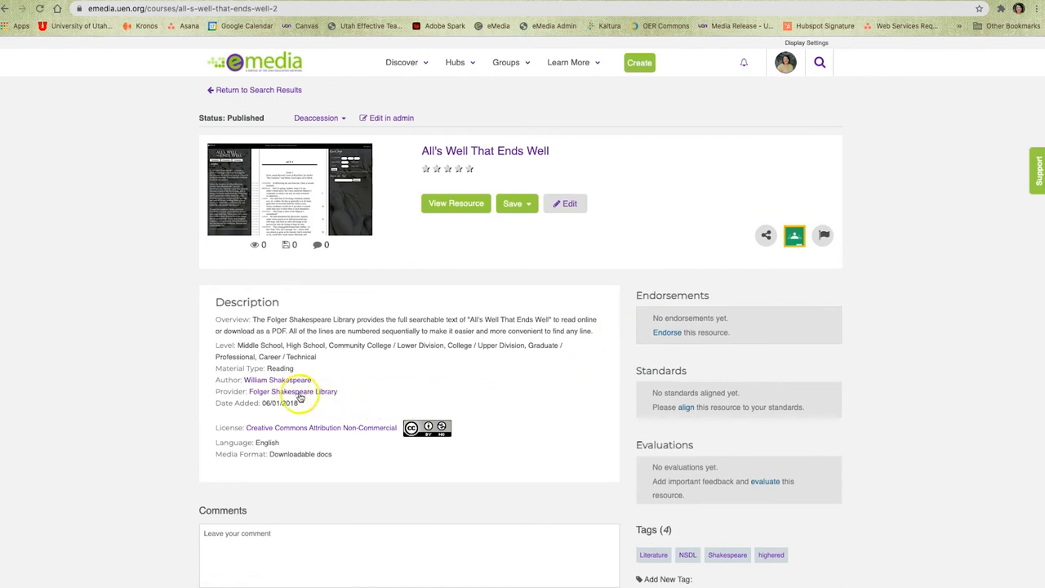
pyautogui.moveTo(237, 392)
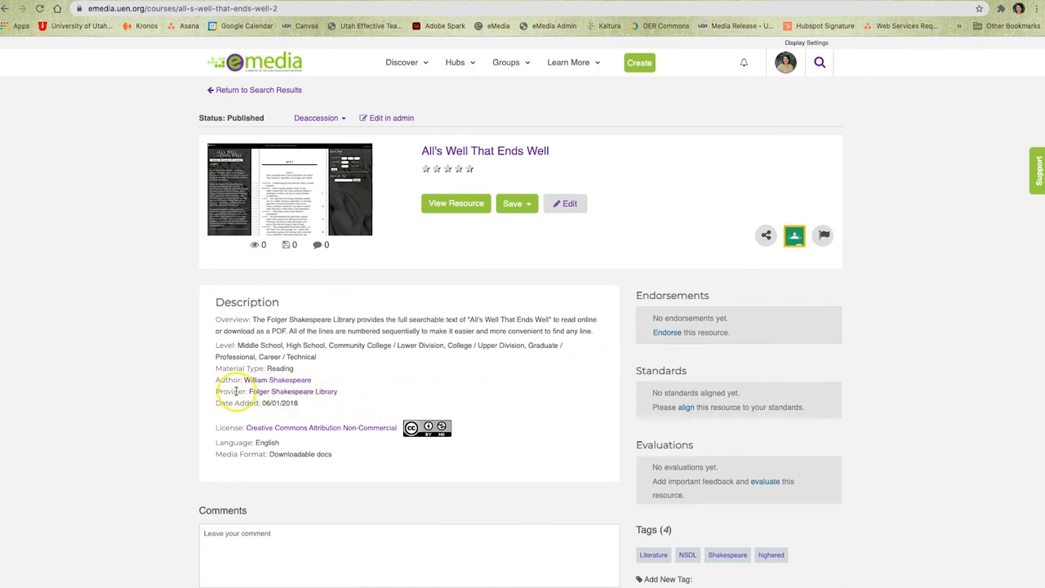
pyautogui.scroll(-3)
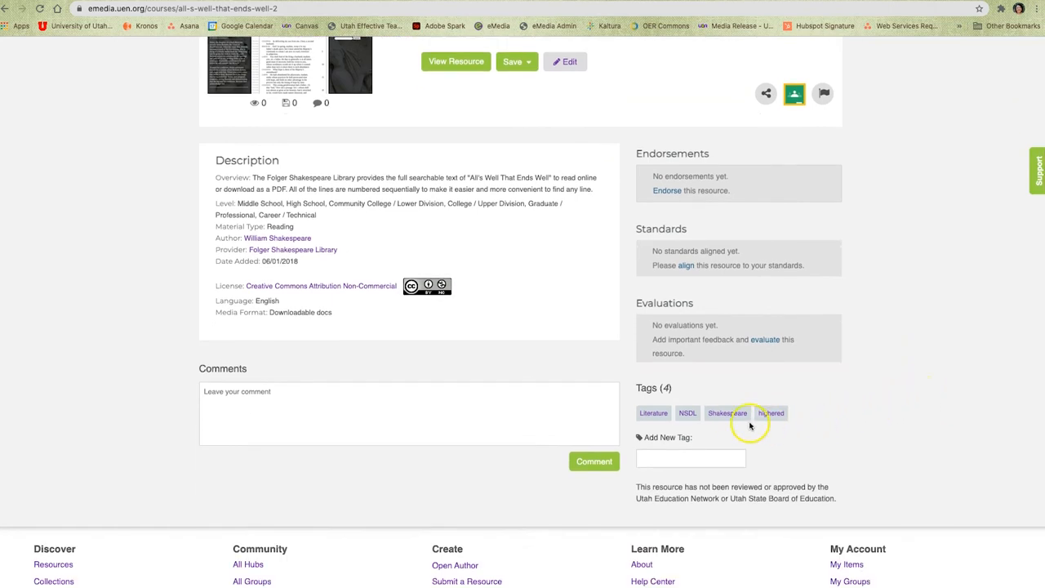
# Pick the Shakespeare tag and scroll through the results, including Approaching Hamlet videos
pyautogui.click(727, 413)
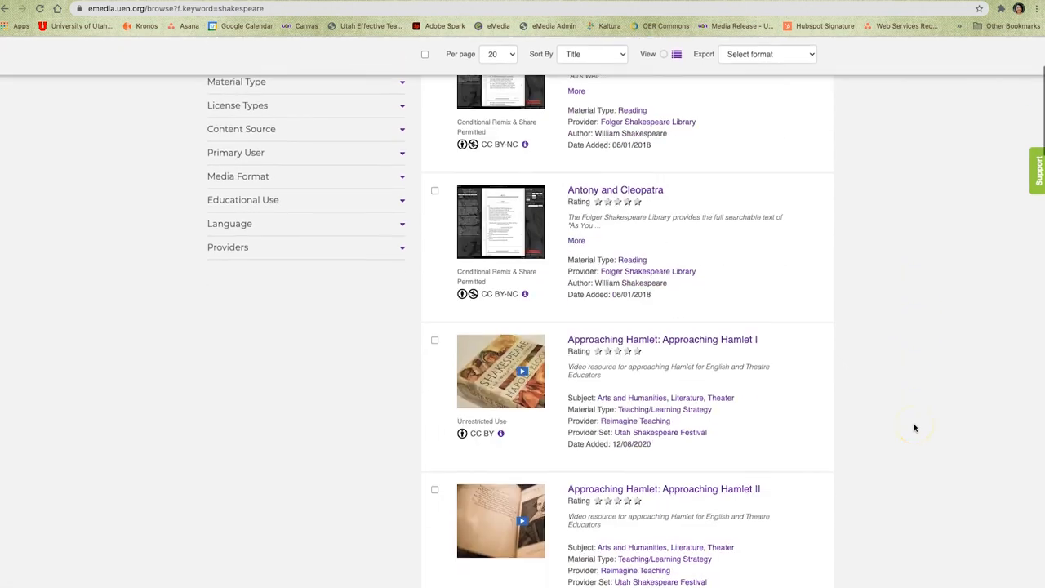
pyautogui.scroll(-3)
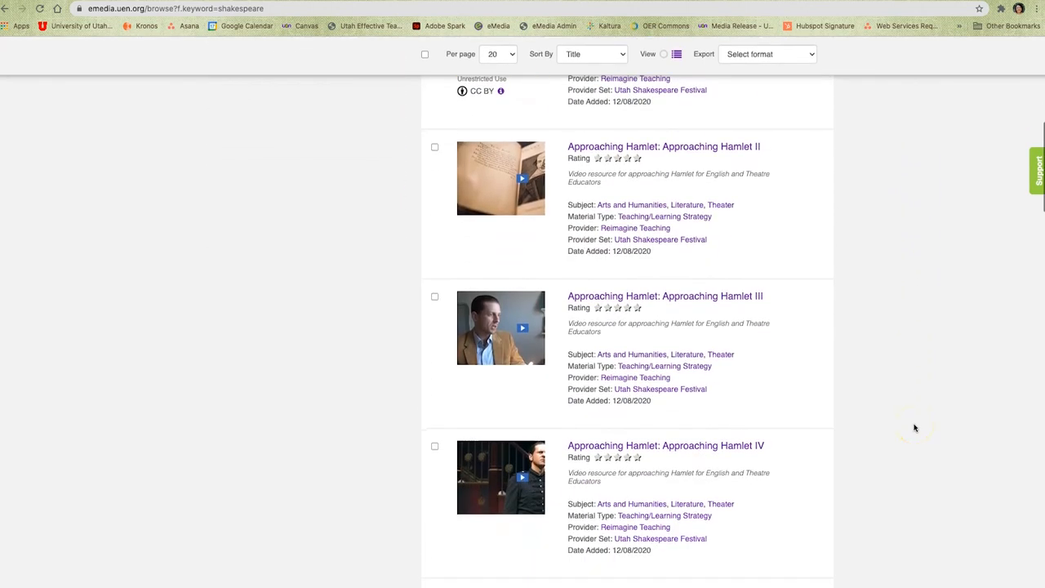